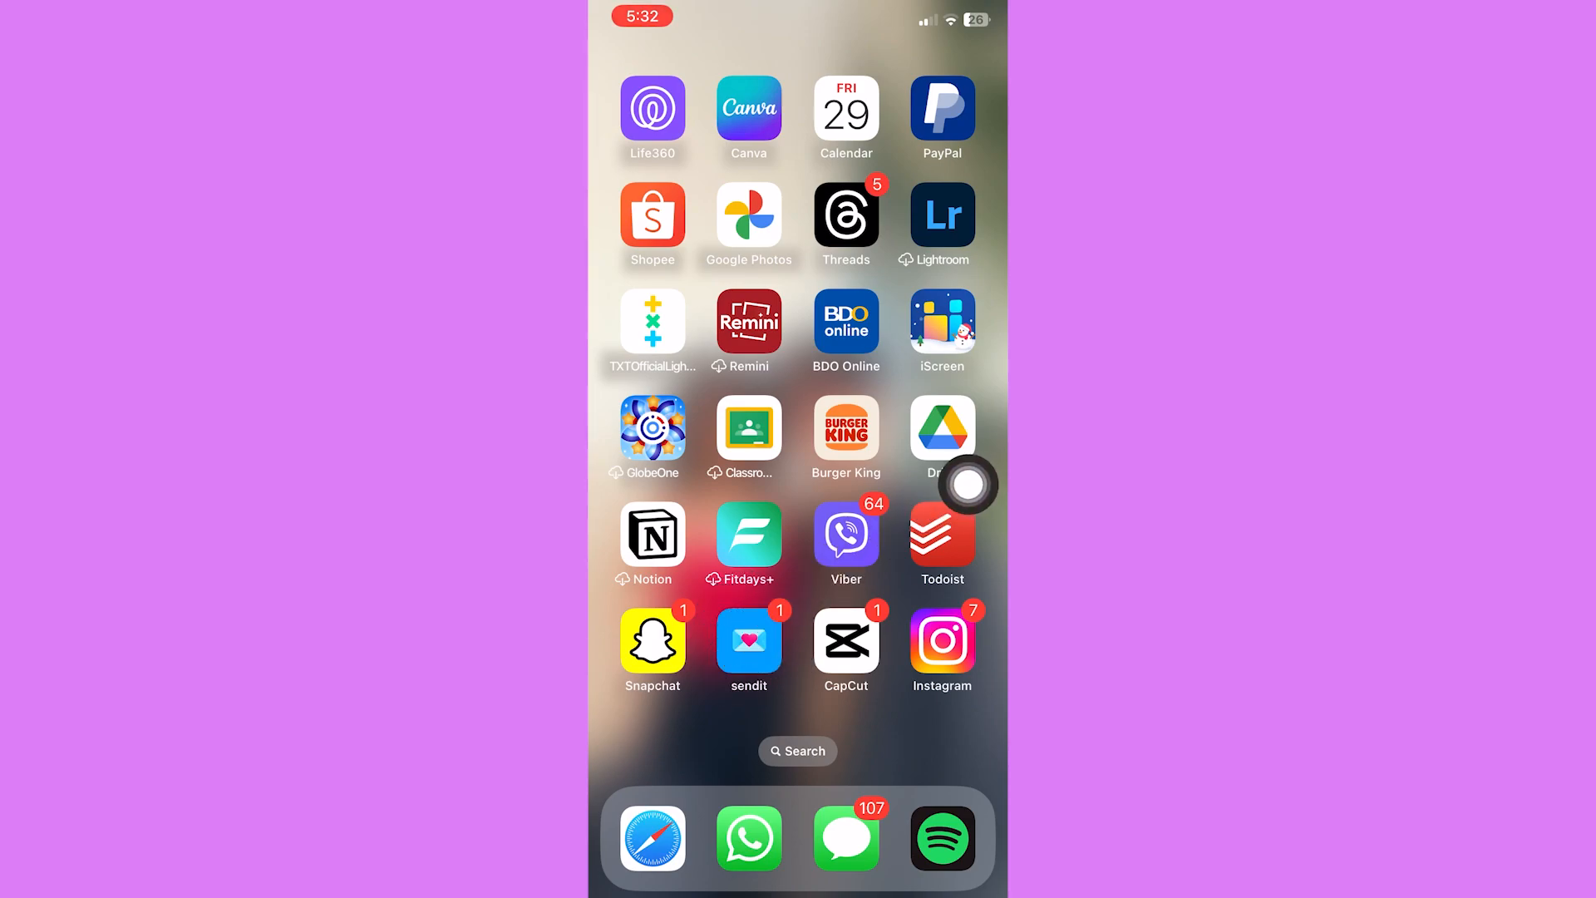
Launch the sendit app from the Home Screen to reach its age-picker welcome screen.
click(748, 639)
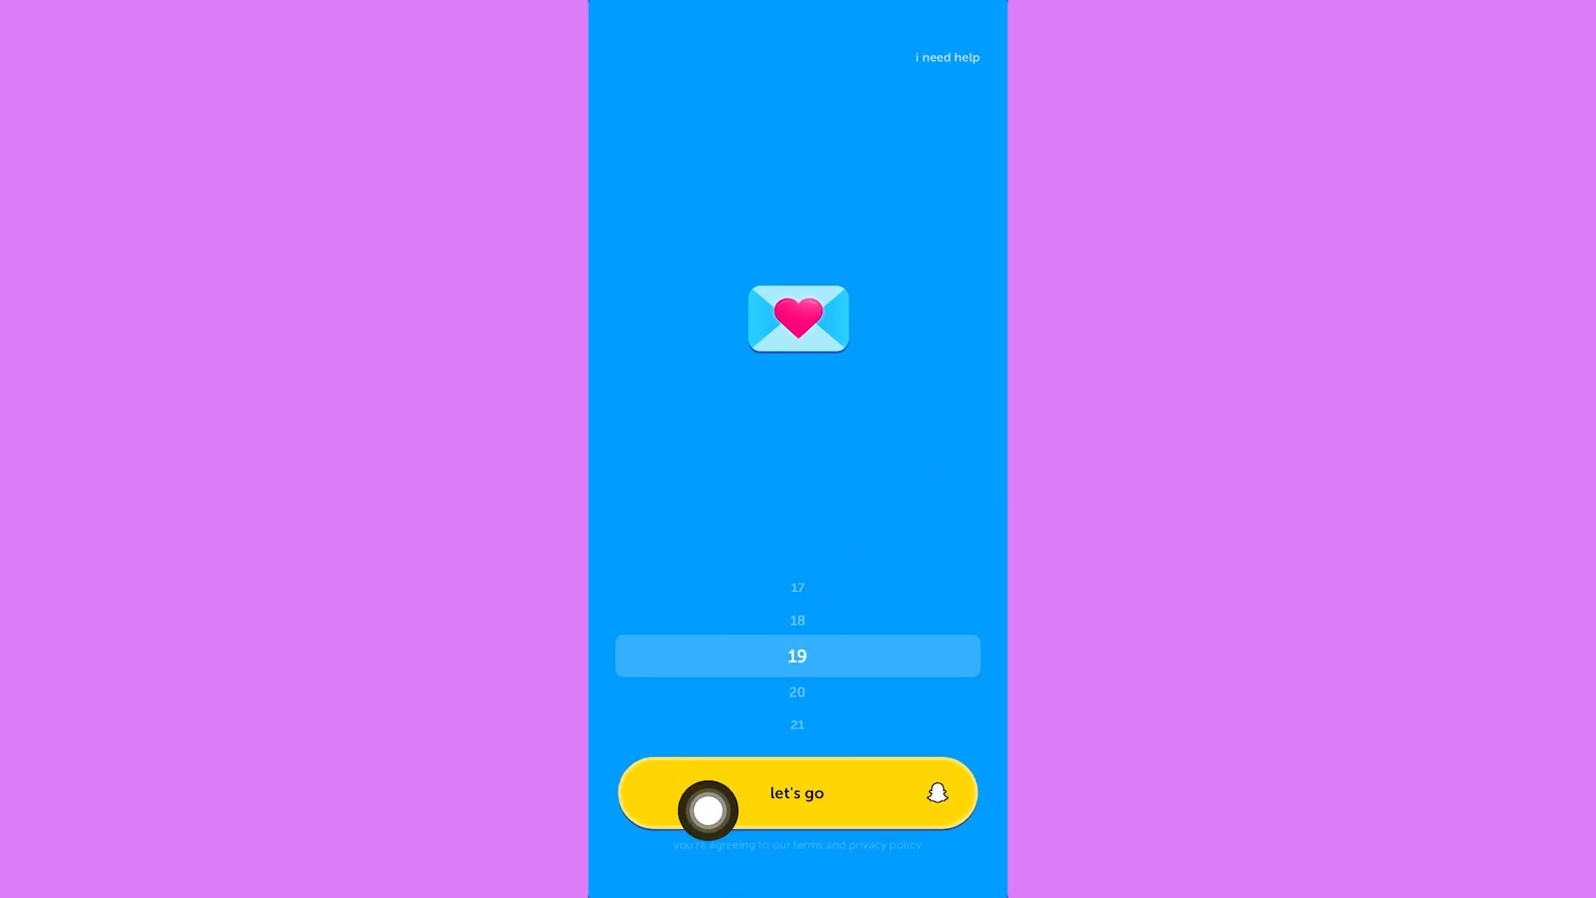
Log in with Snapchat and accept the sendit connection, returning to the welcome screen.
click(798, 793)
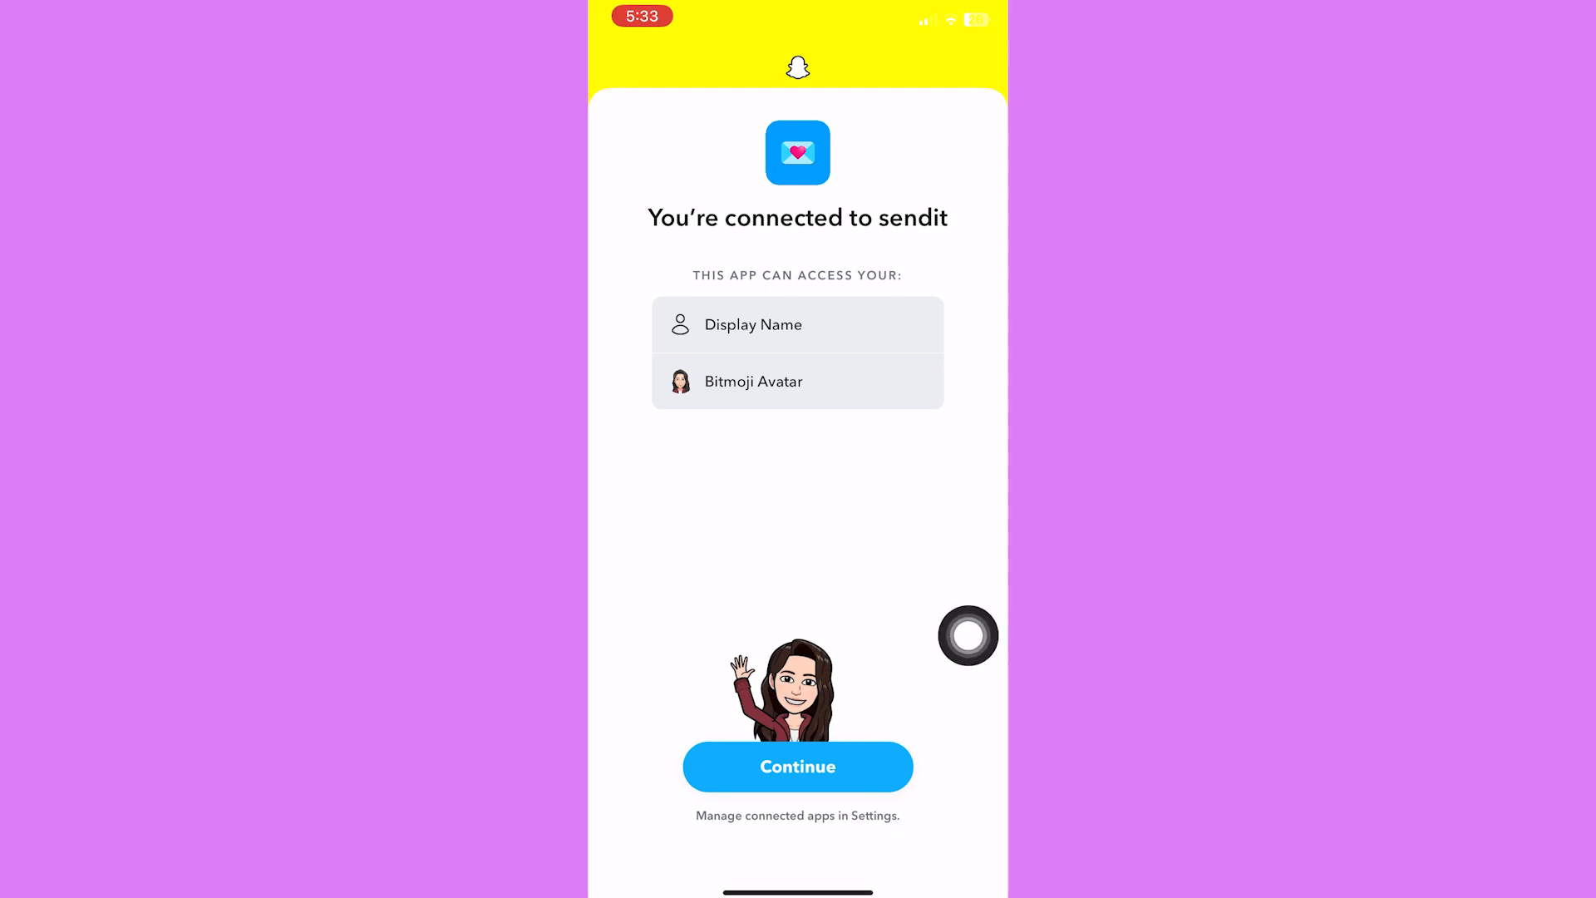
mouse_move(981, 350)
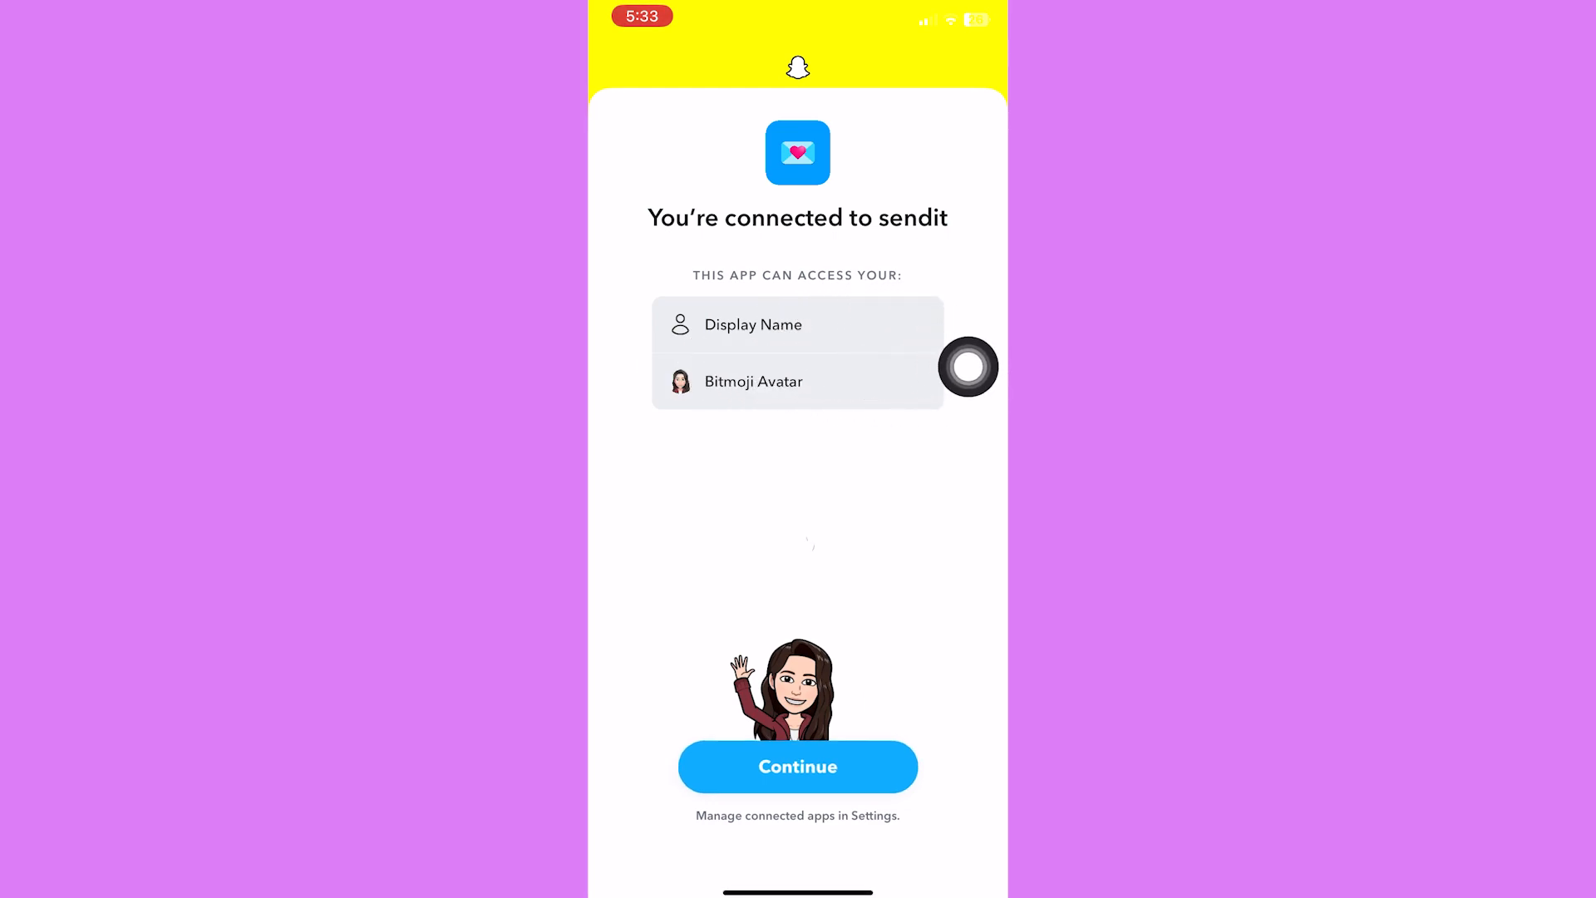
click(797, 766)
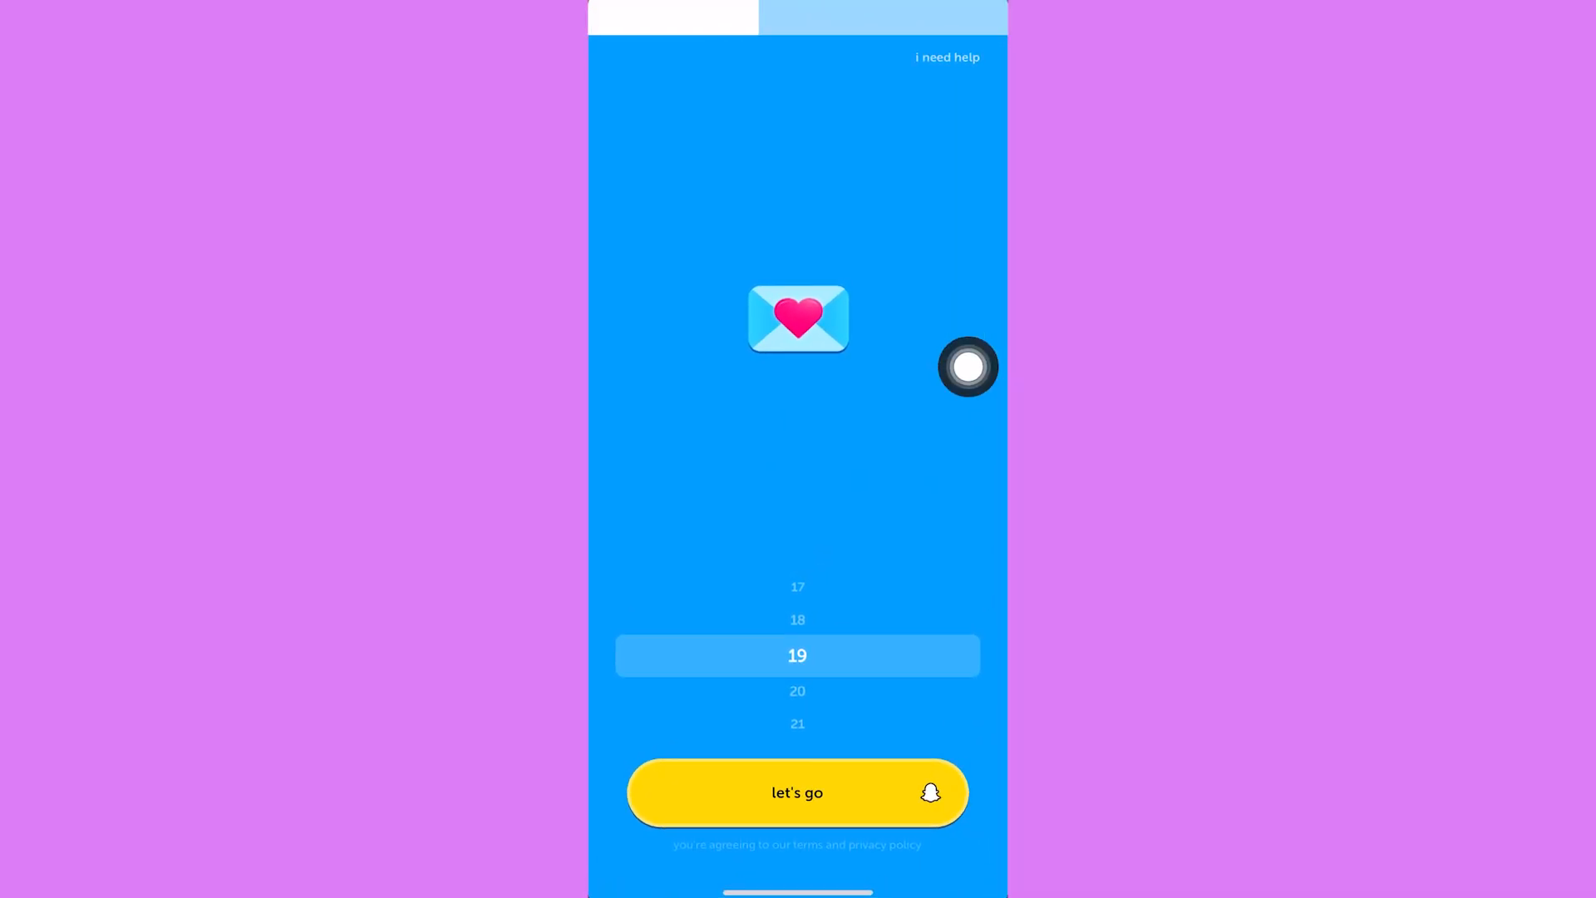
Enter sendit's main screen and open the 'ask me anything' prompt in the editor.
click(796, 793)
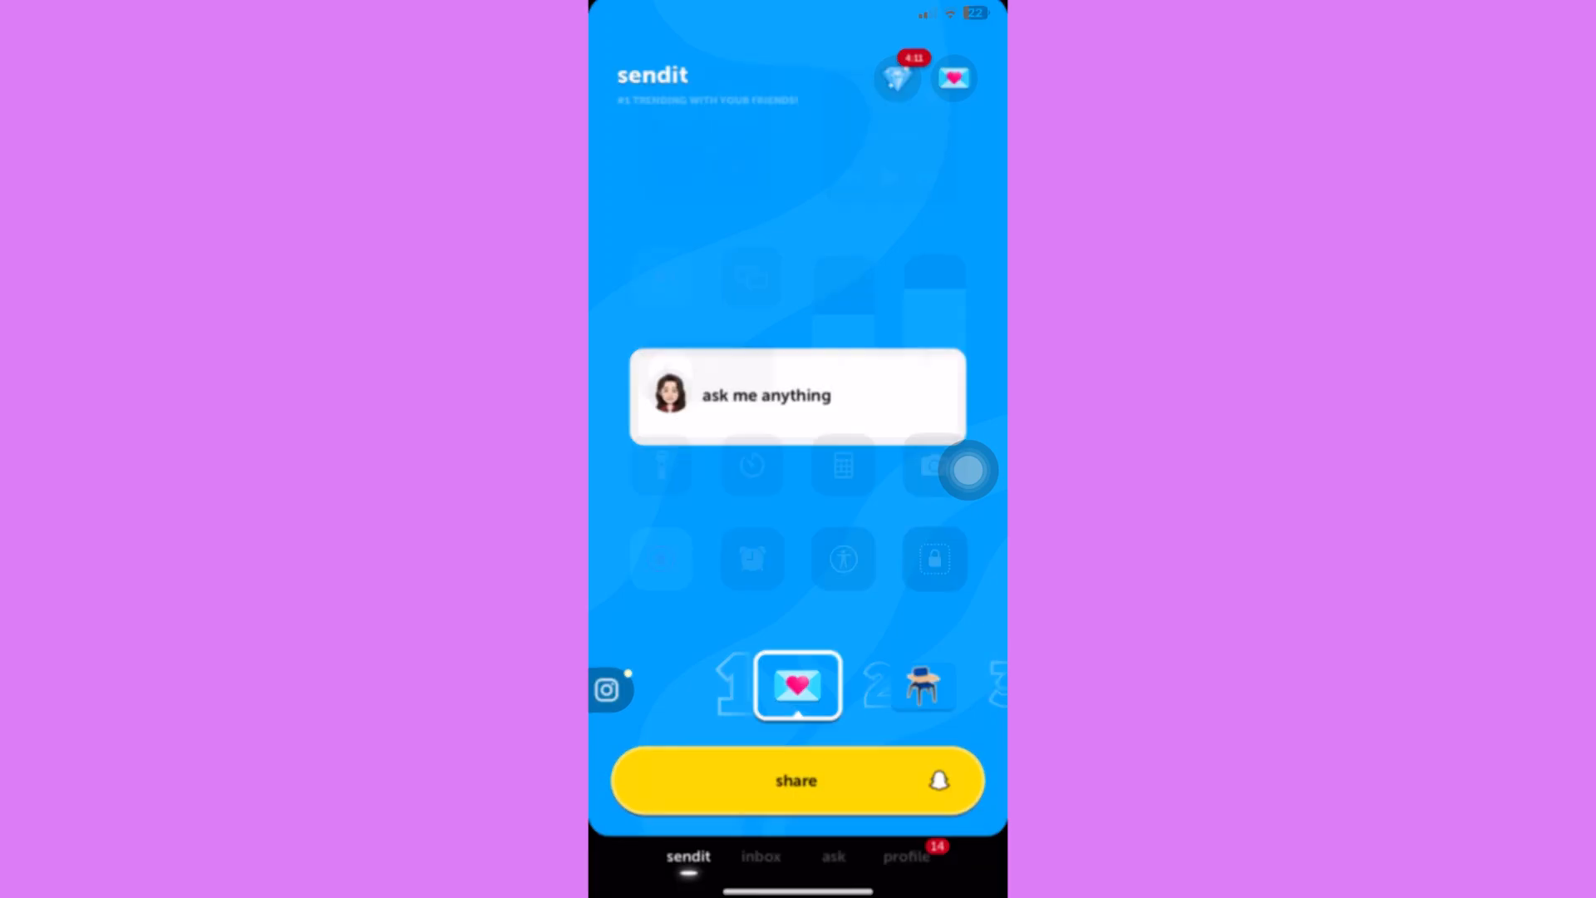
click(797, 395)
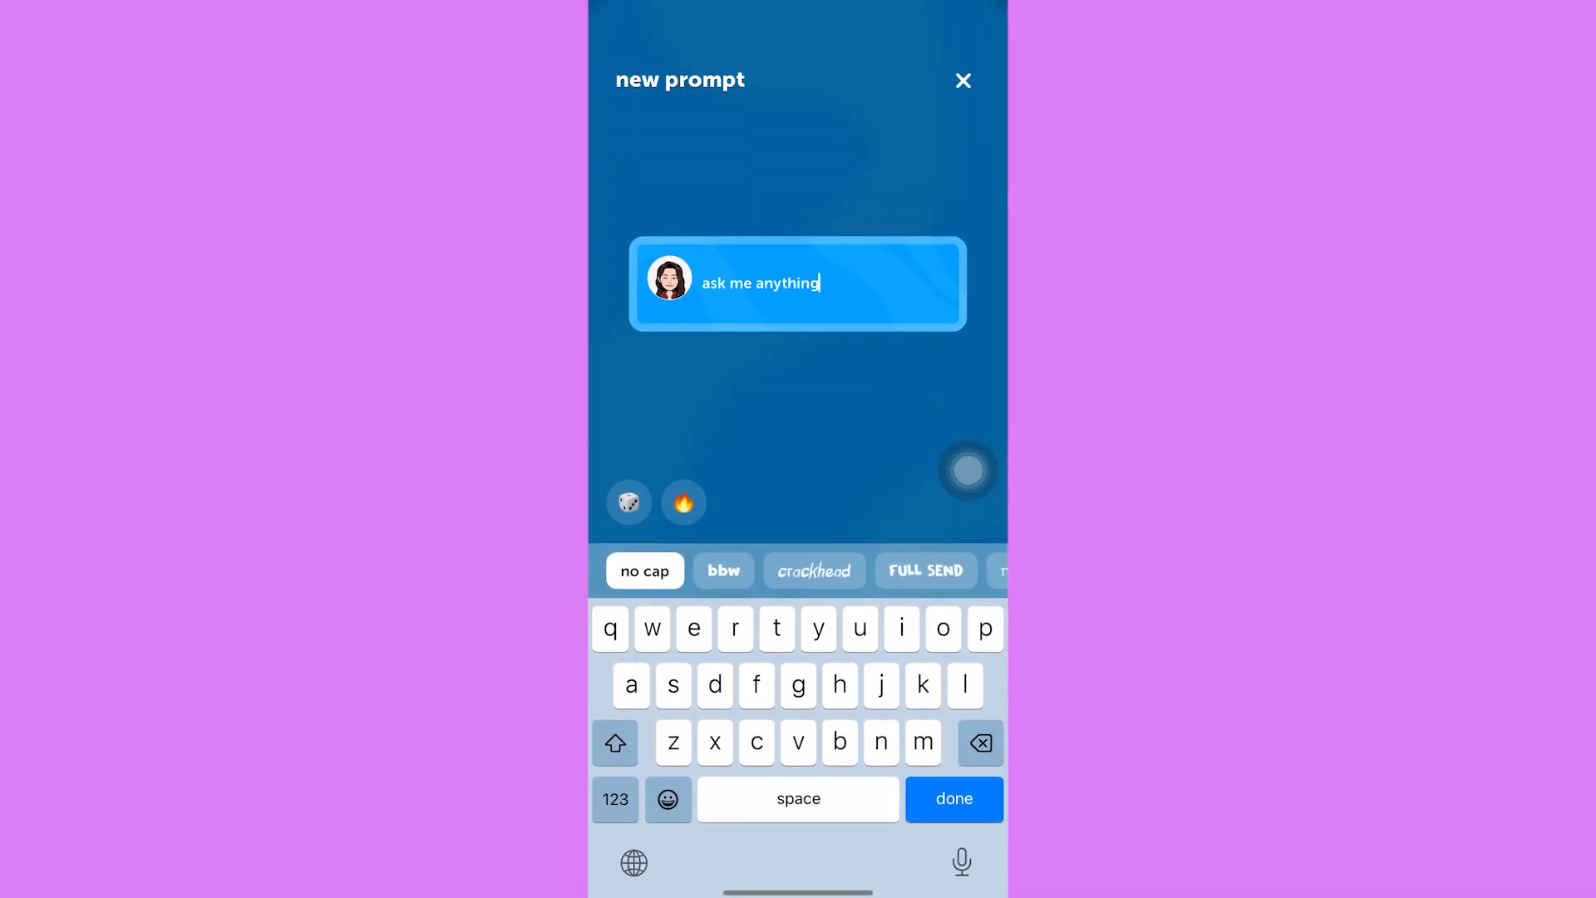
Cycle random prompts through several texts, then browse the trending-now suggestions.
click(979, 742)
text(send me questions!)
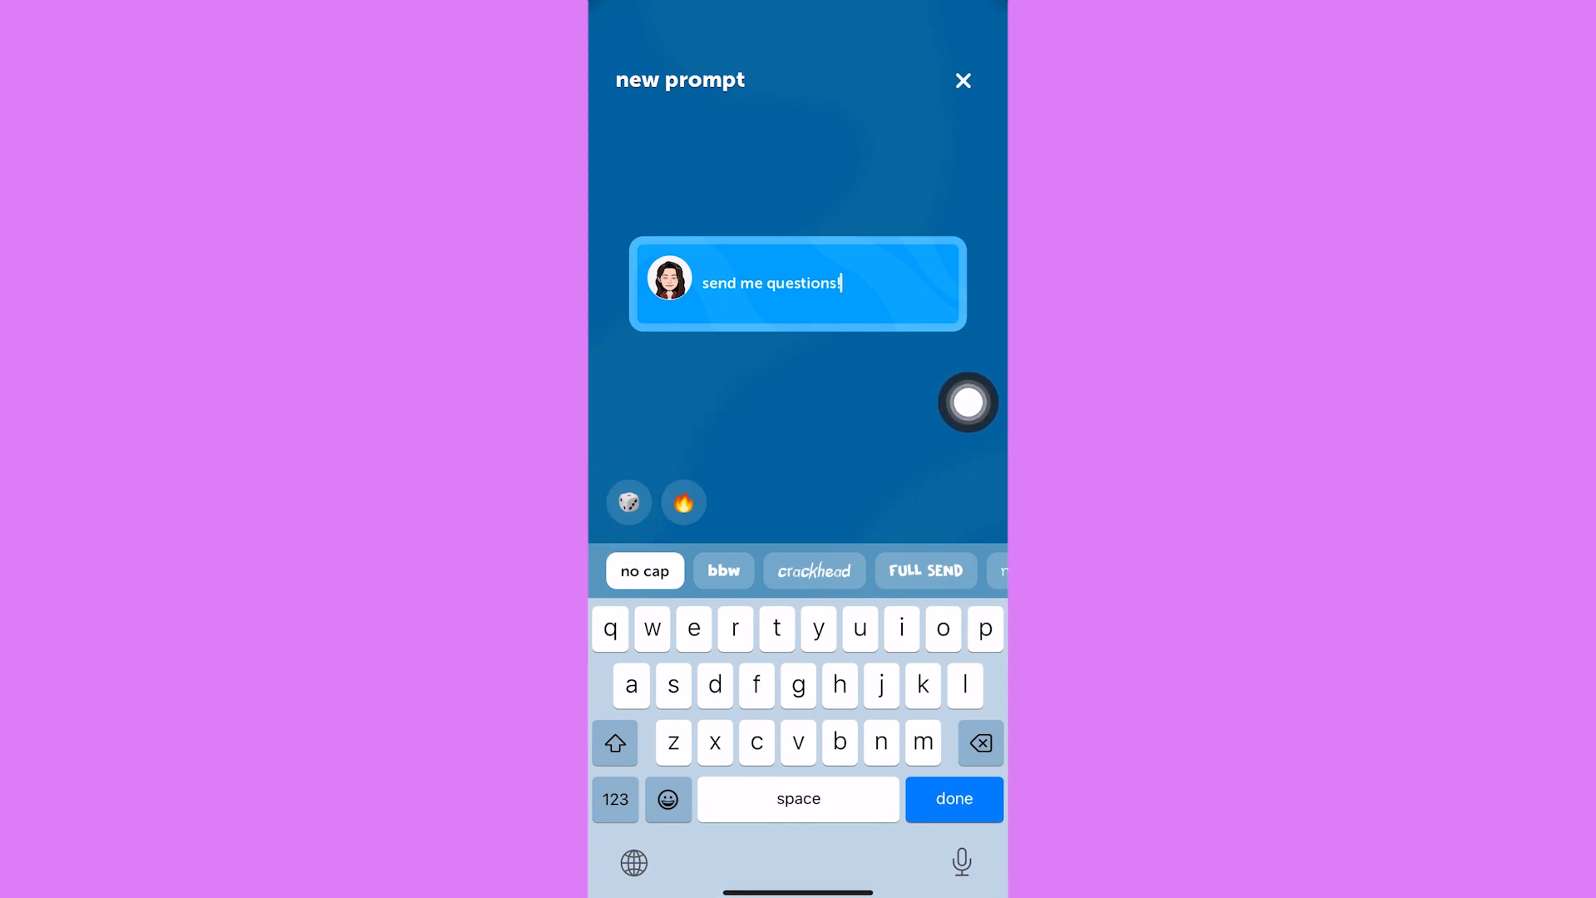
text(if you swipe your finger up on the screen something cool happens)
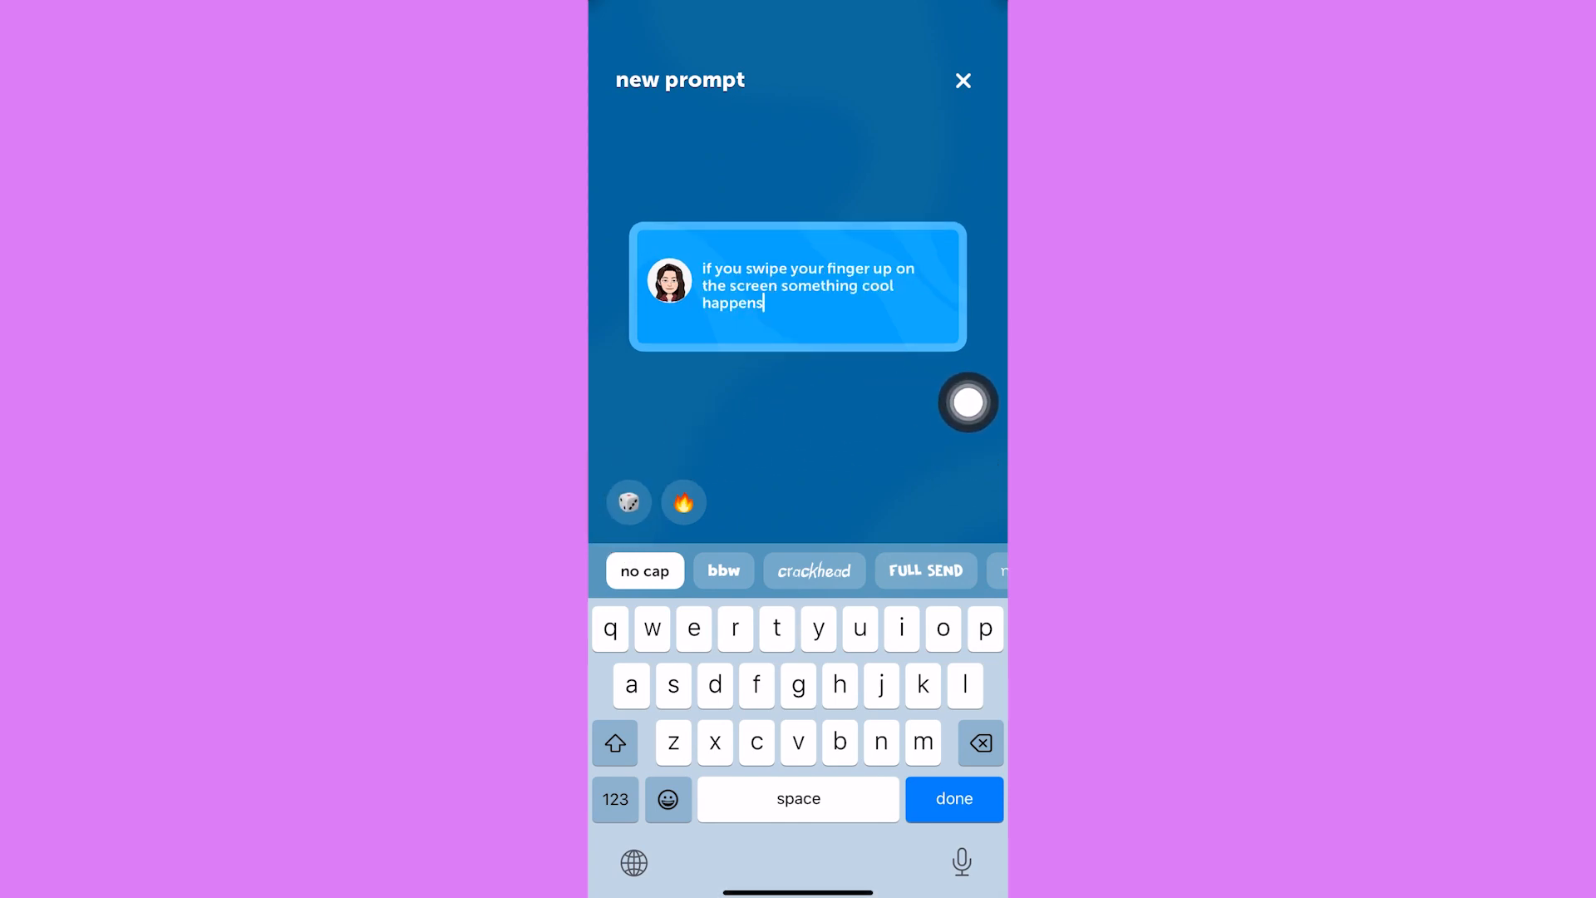
text(dont feel like doin hw so blow this up 💣)
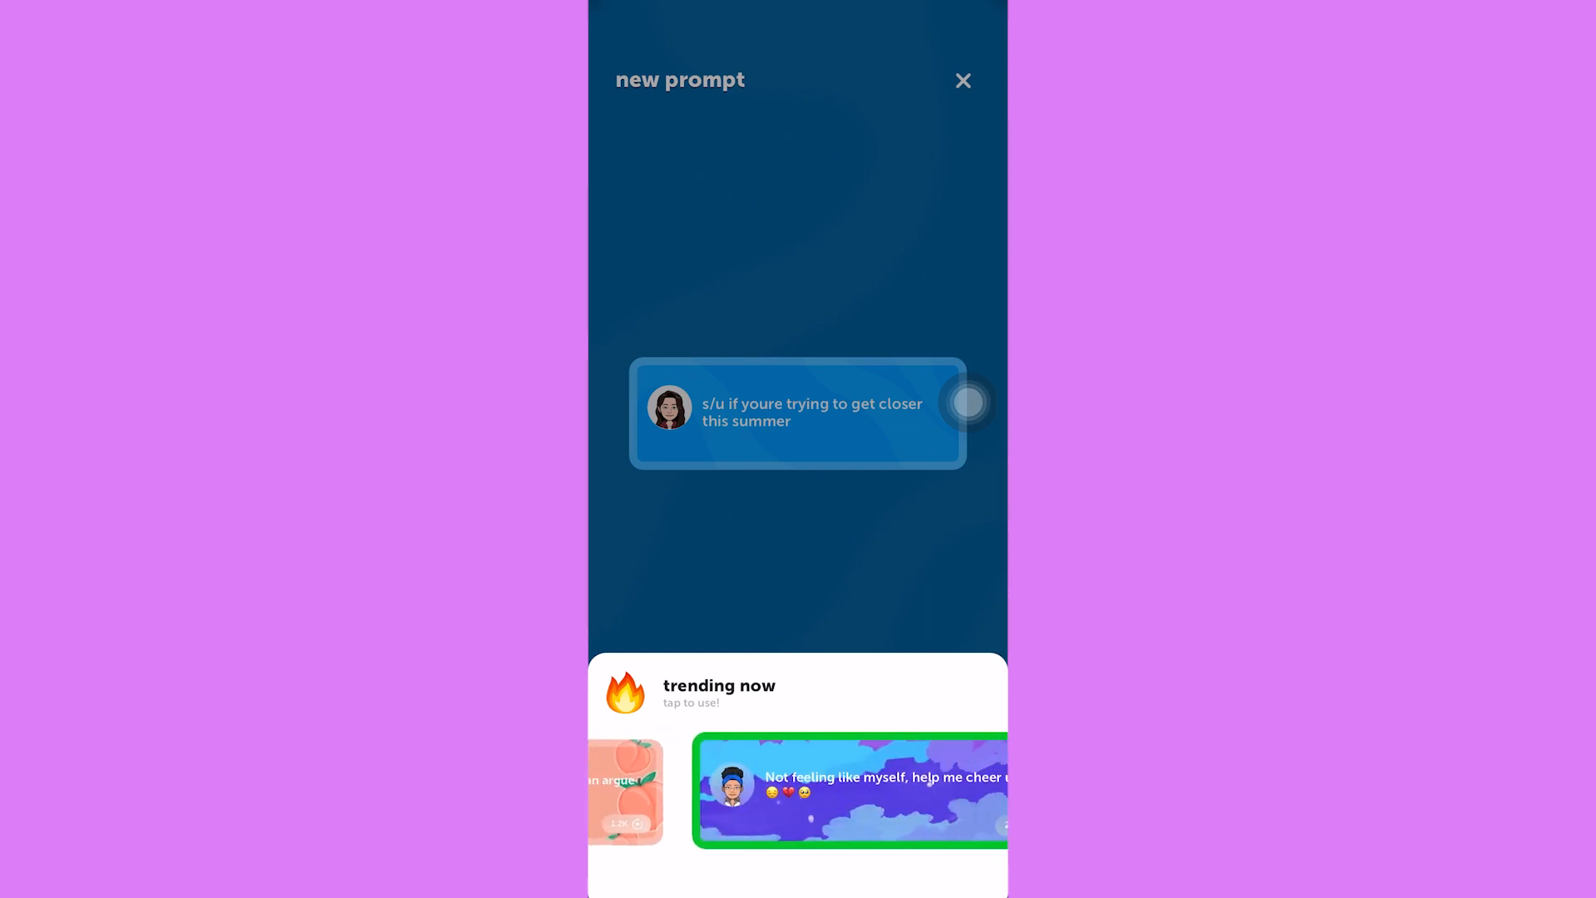
scroll(left, 3)
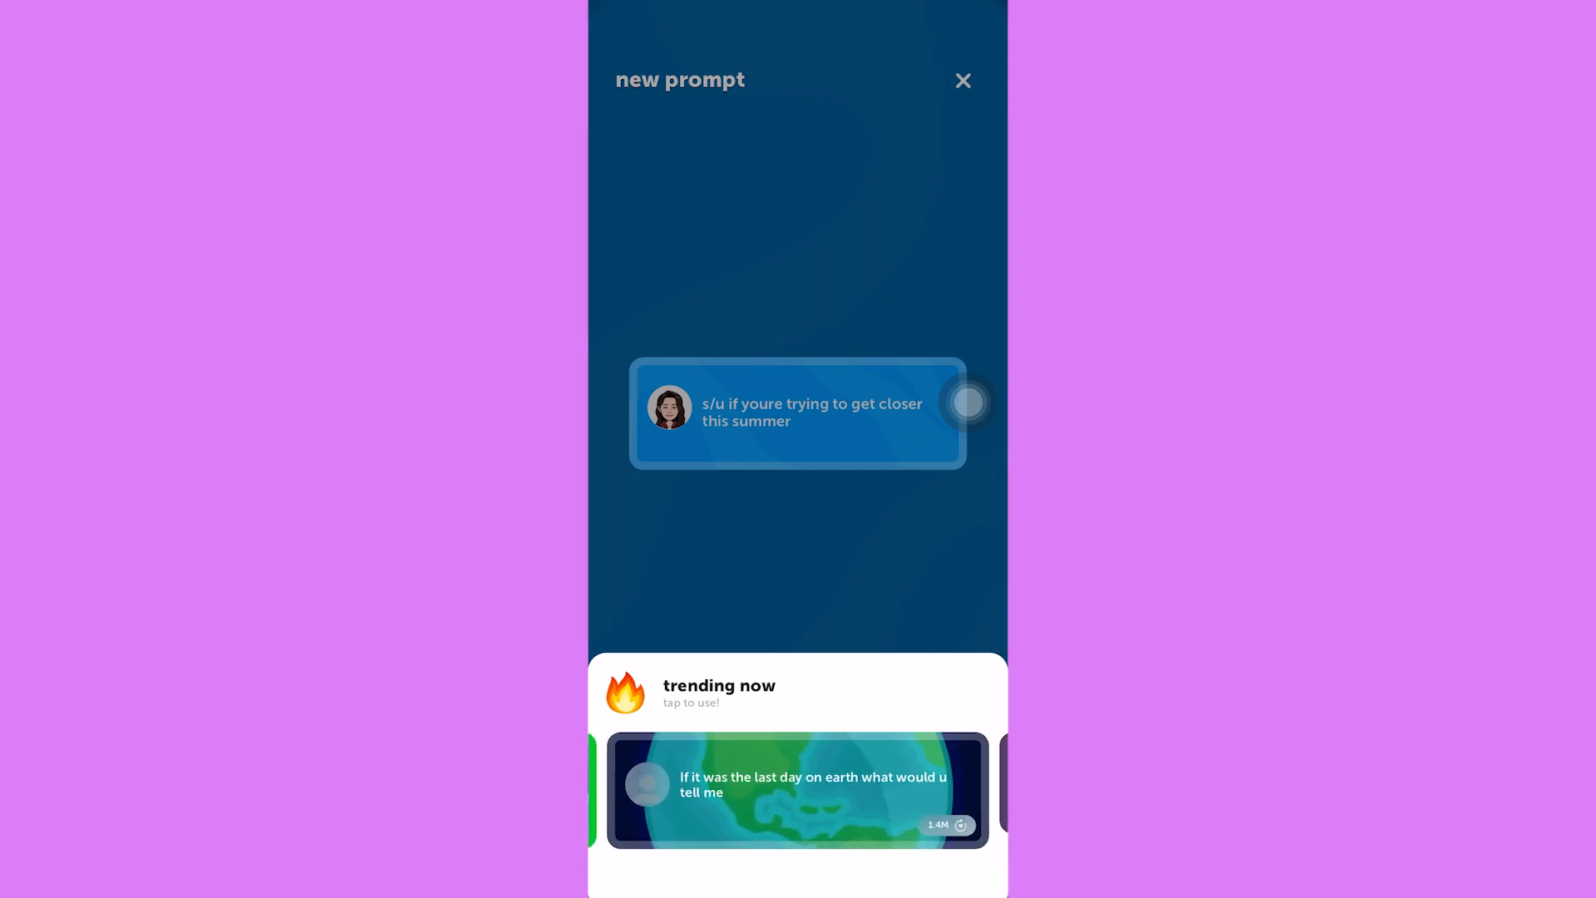
Dismiss trending suggestions and share the summer prompt sticker to Snapchat's camera.
click(961, 81)
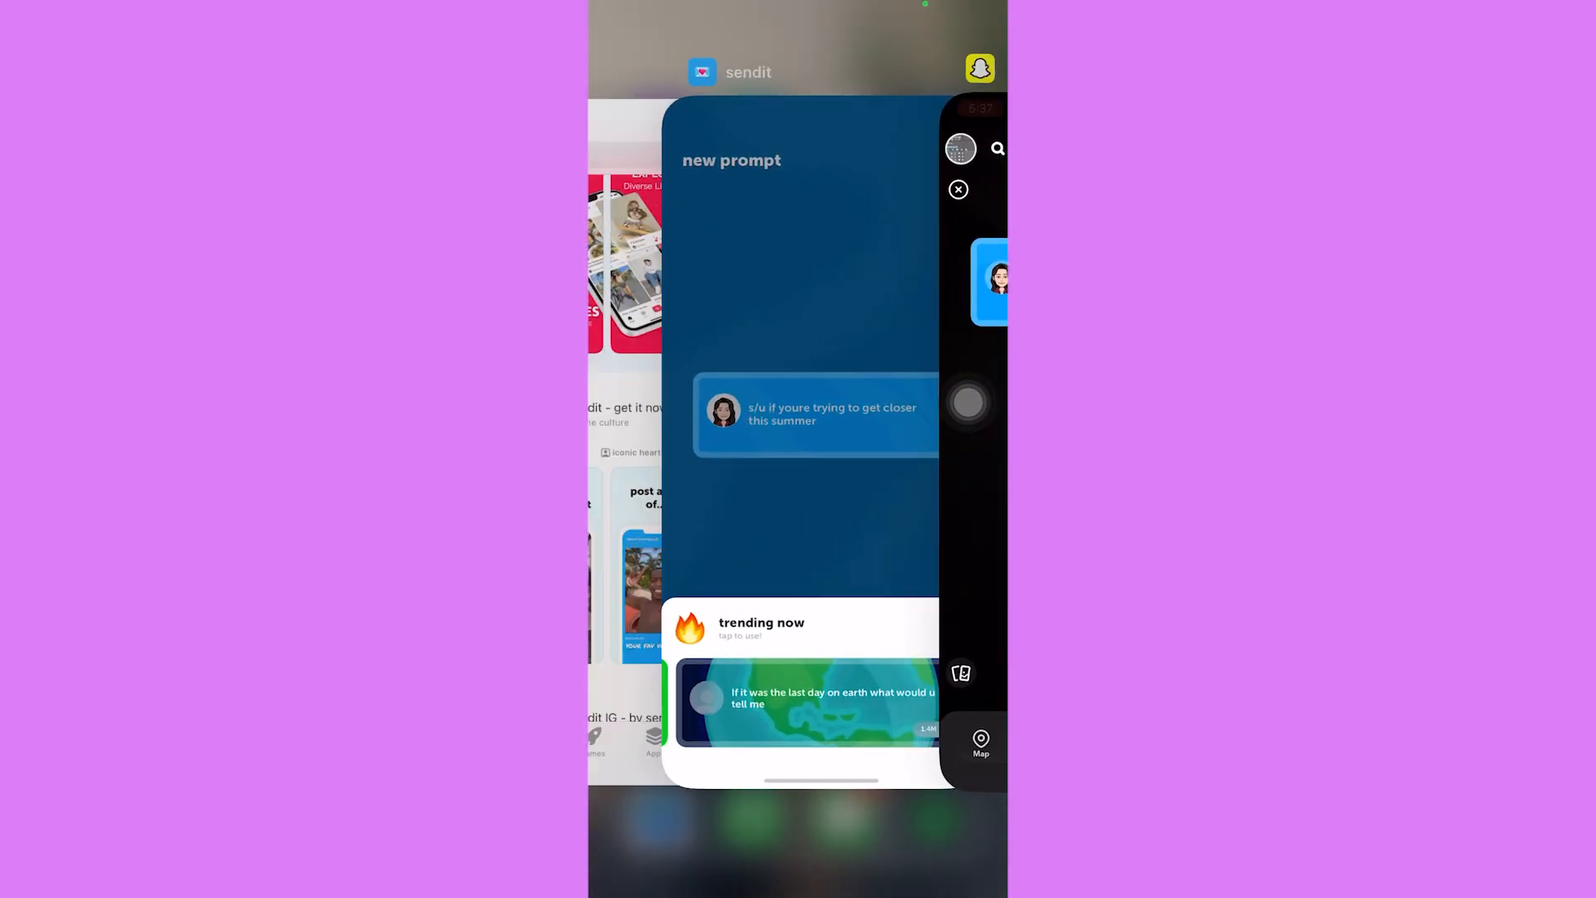
click(815, 418)
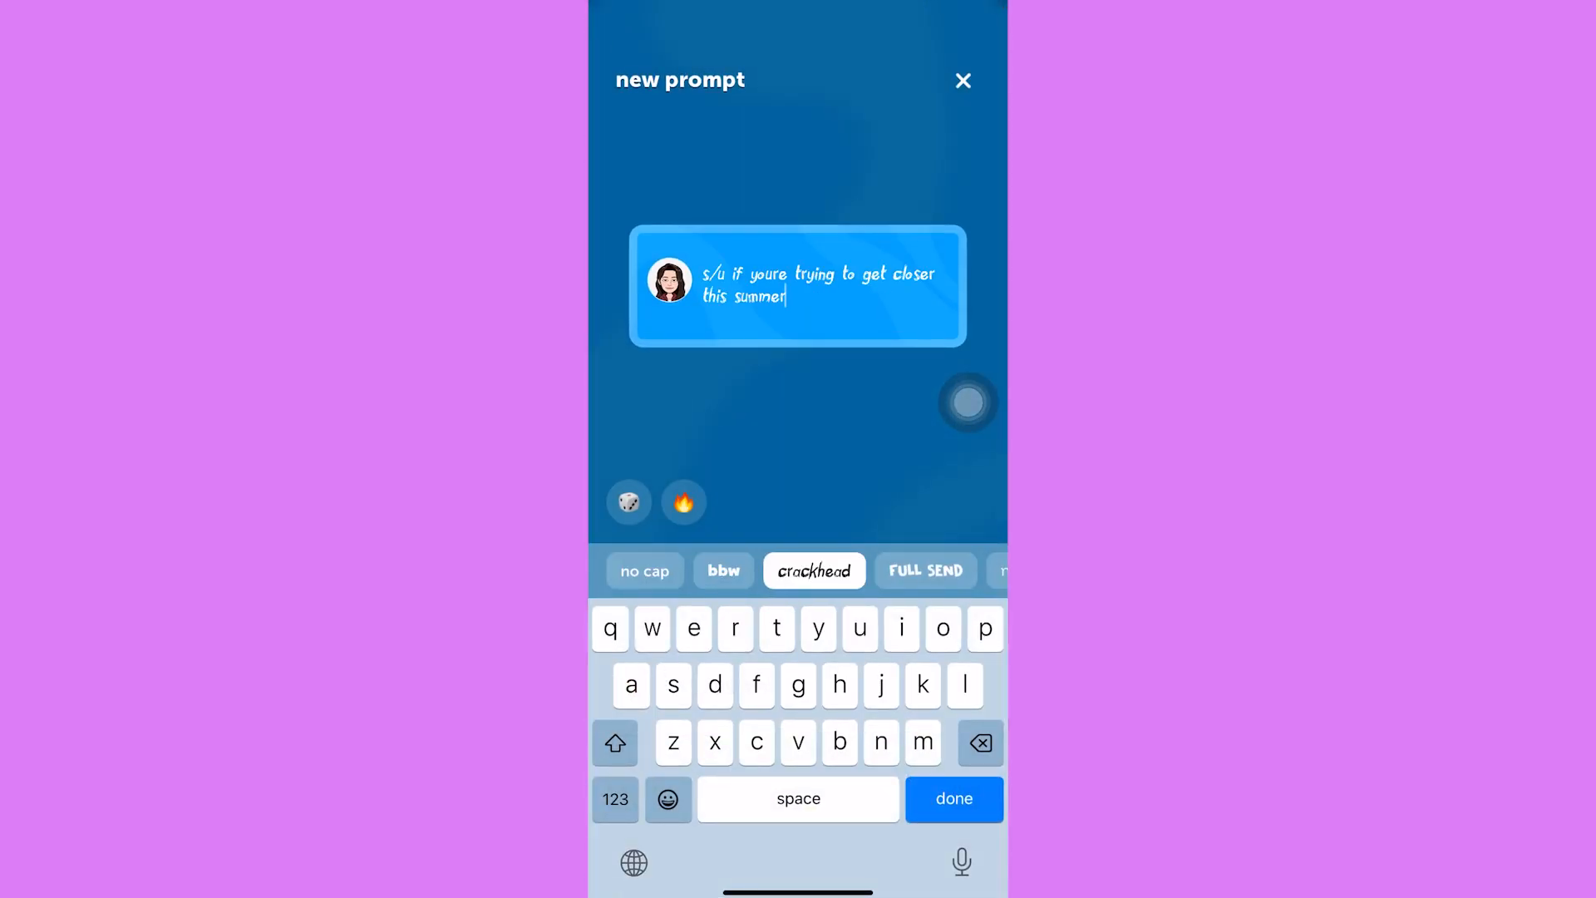
click(952, 809)
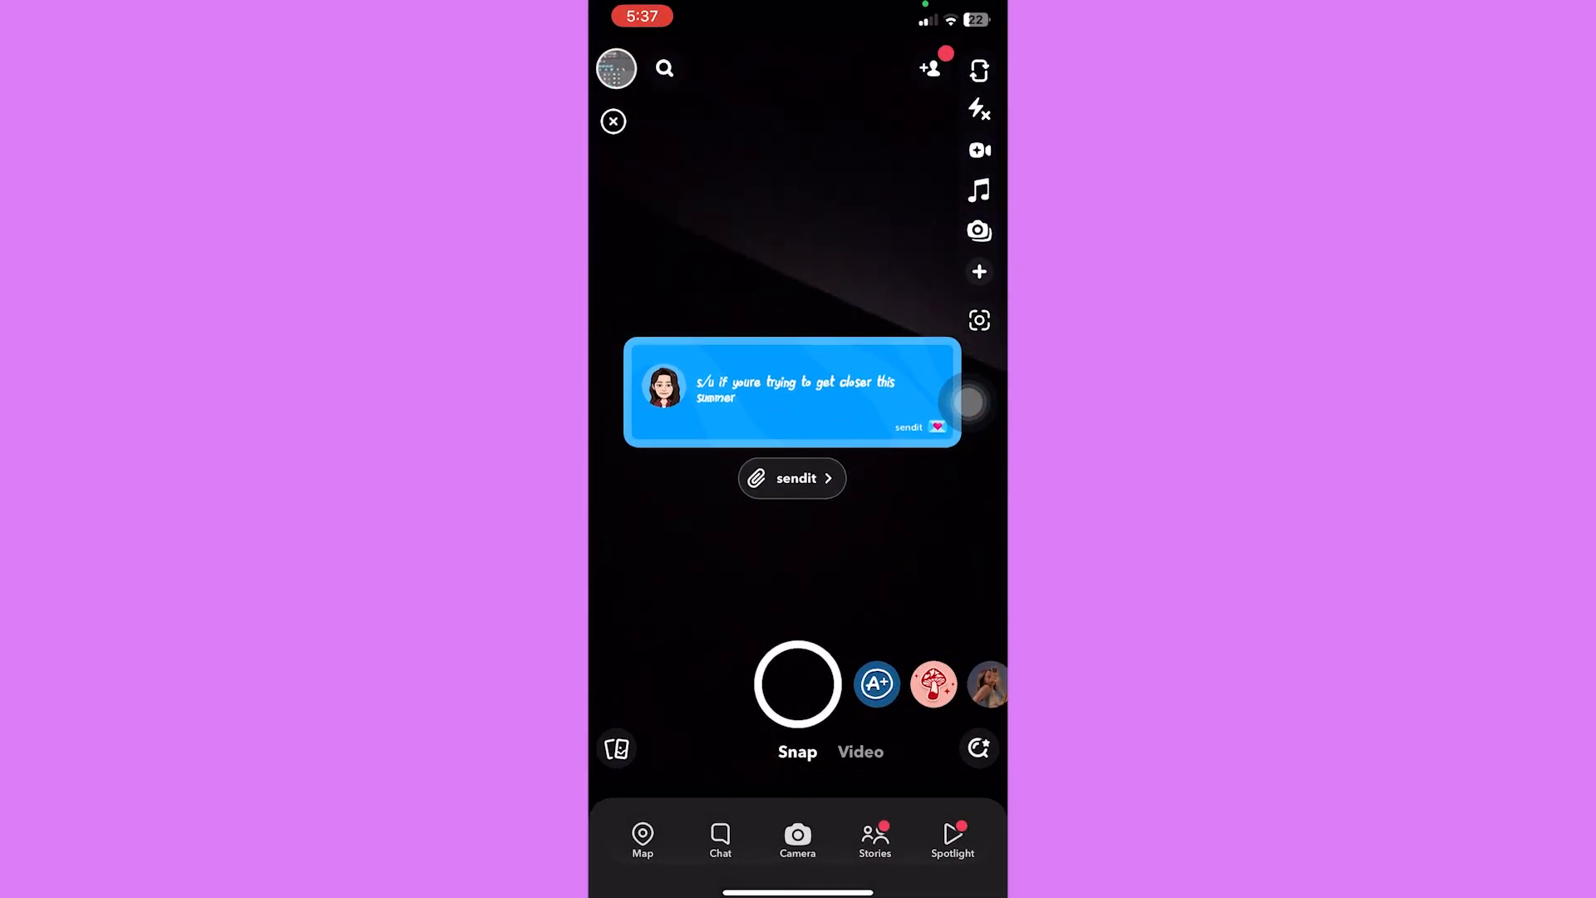
Snap the prompt sticker, add it to My Story, and view the profile.
click(798, 684)
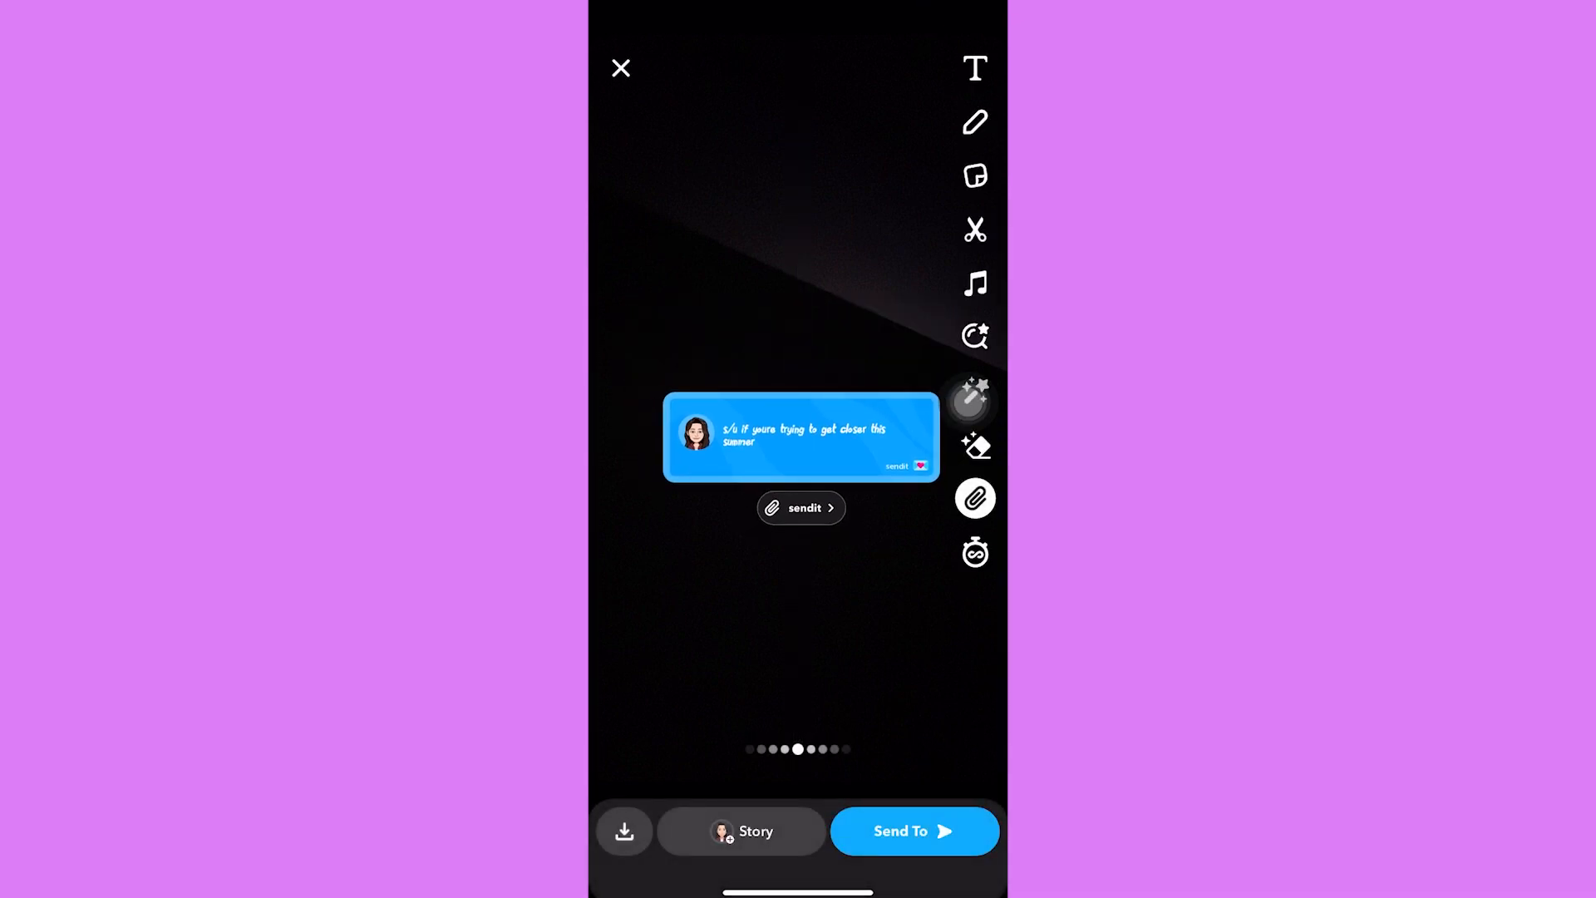
click(740, 830)
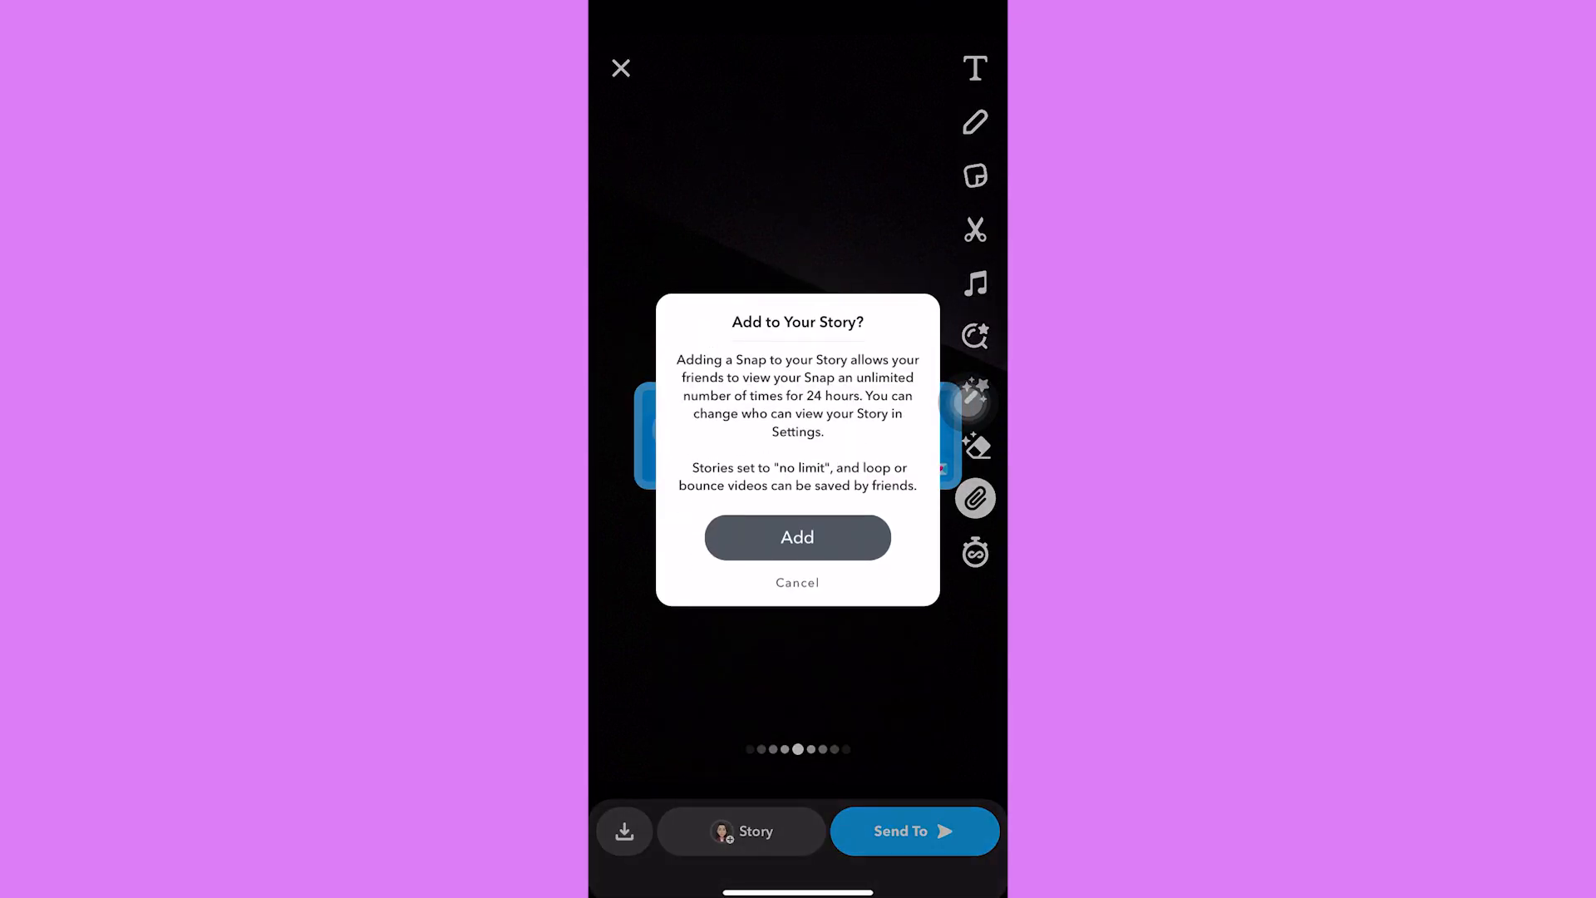
click(797, 538)
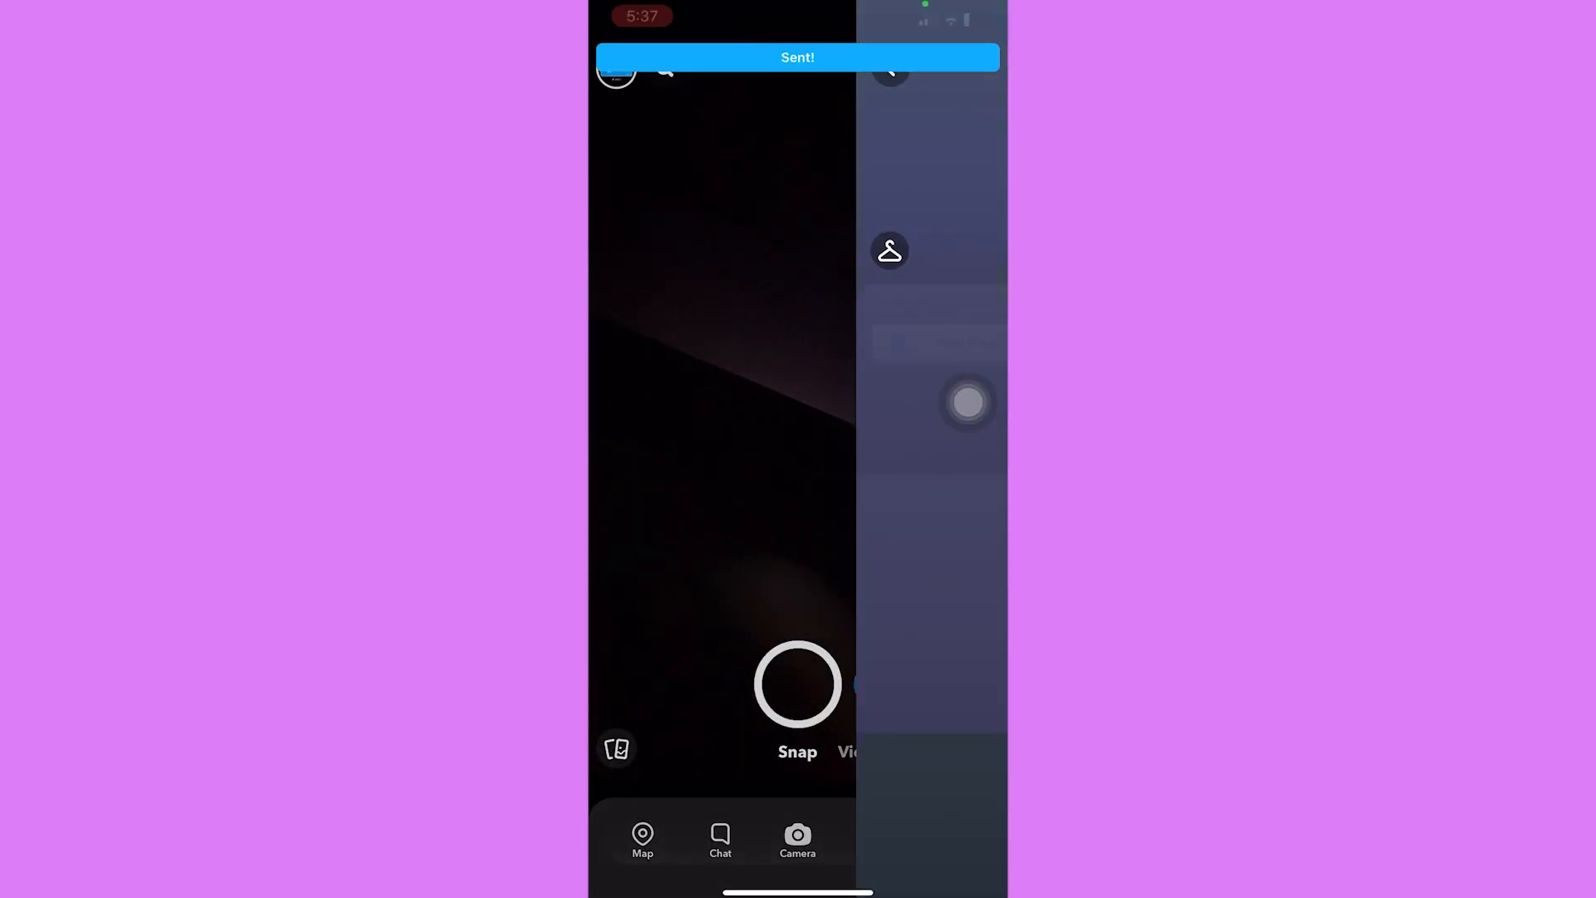
click(615, 71)
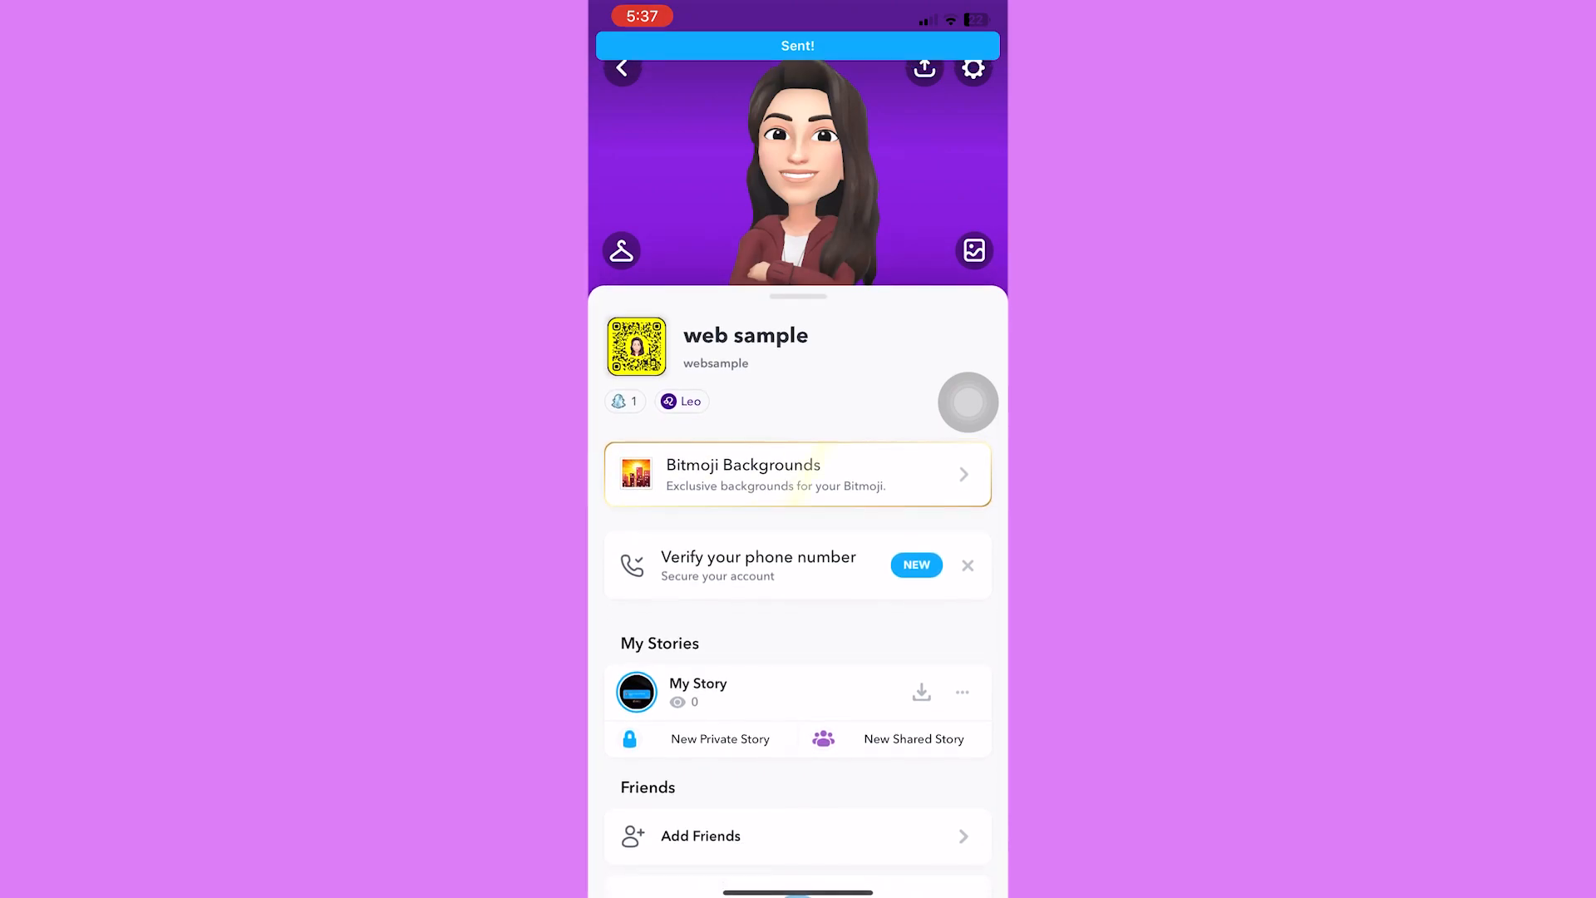